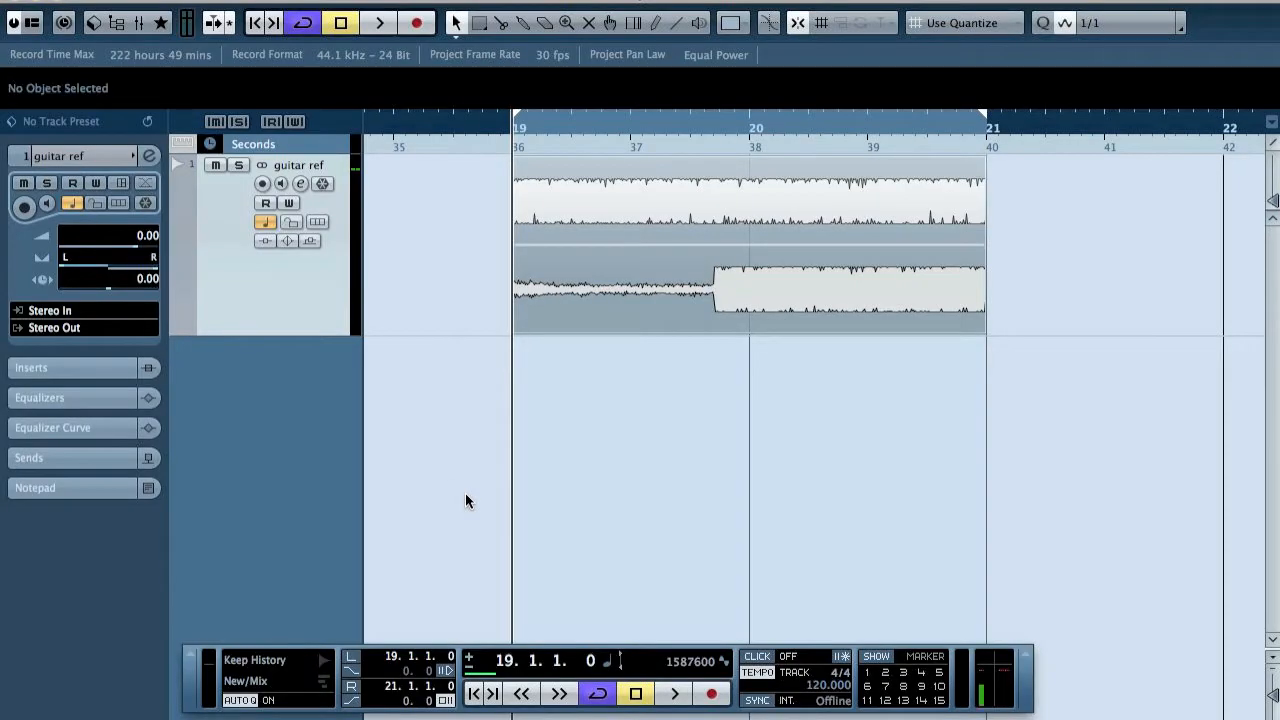
mouse_move(826, 464)
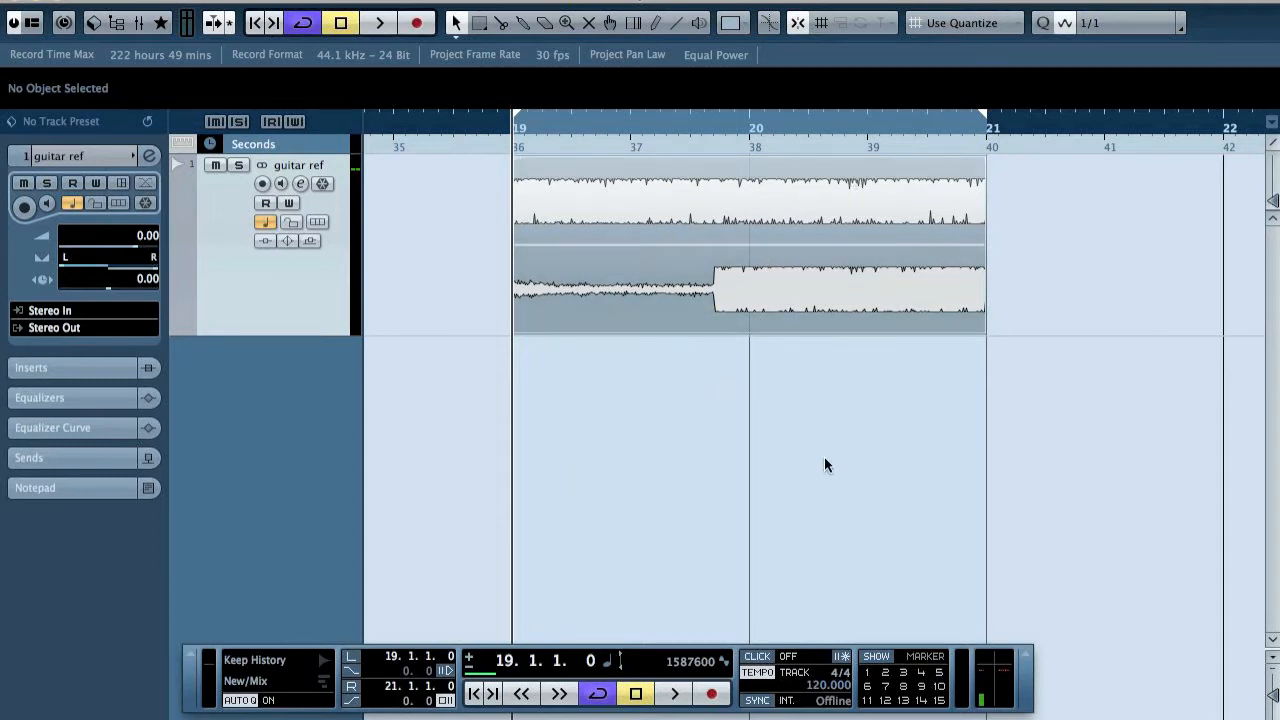
mouse_move(732, 488)
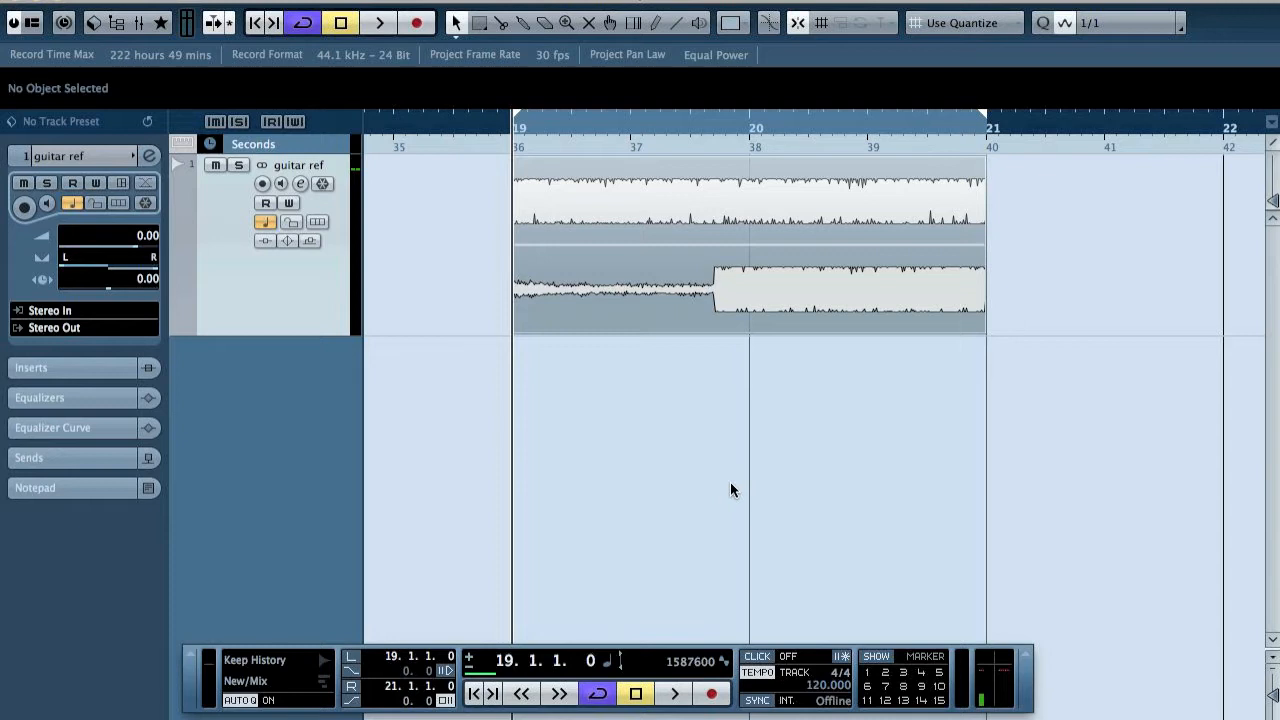
- Audition the guitar ref clip, then insert iZotope Ozone 5 on the guitar track
left_click(378, 22)
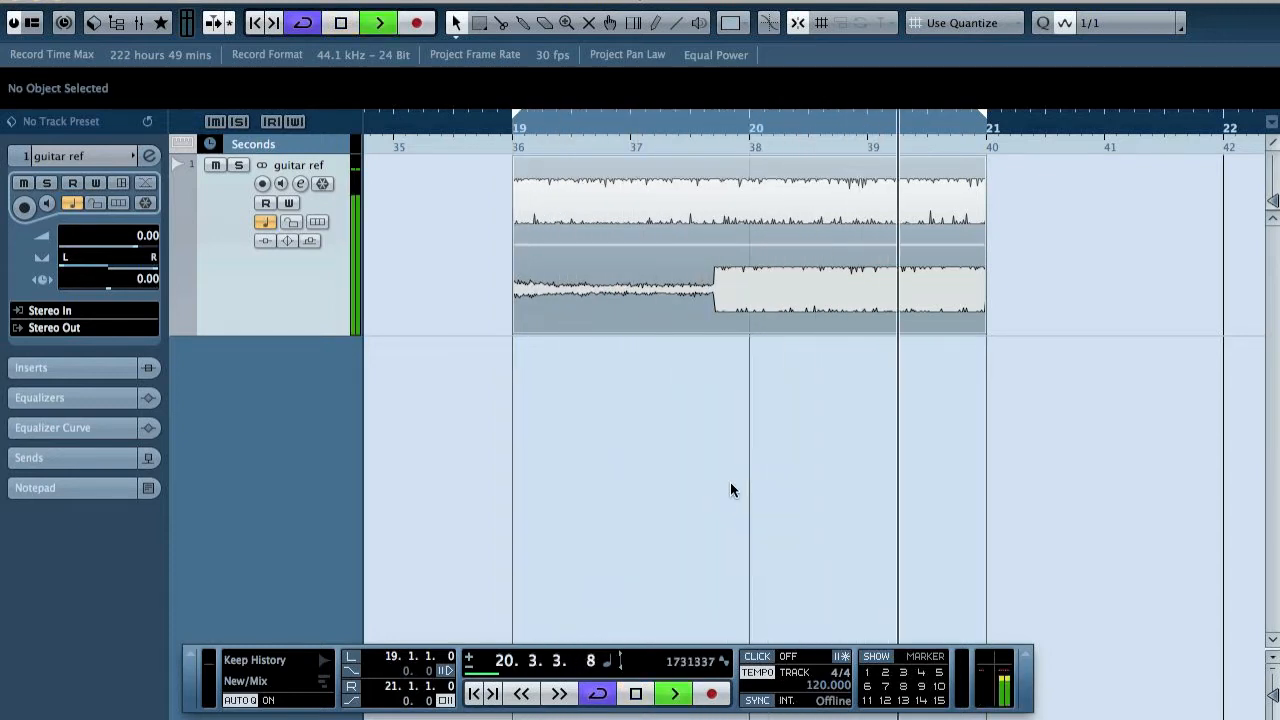
left_click(338, 24)
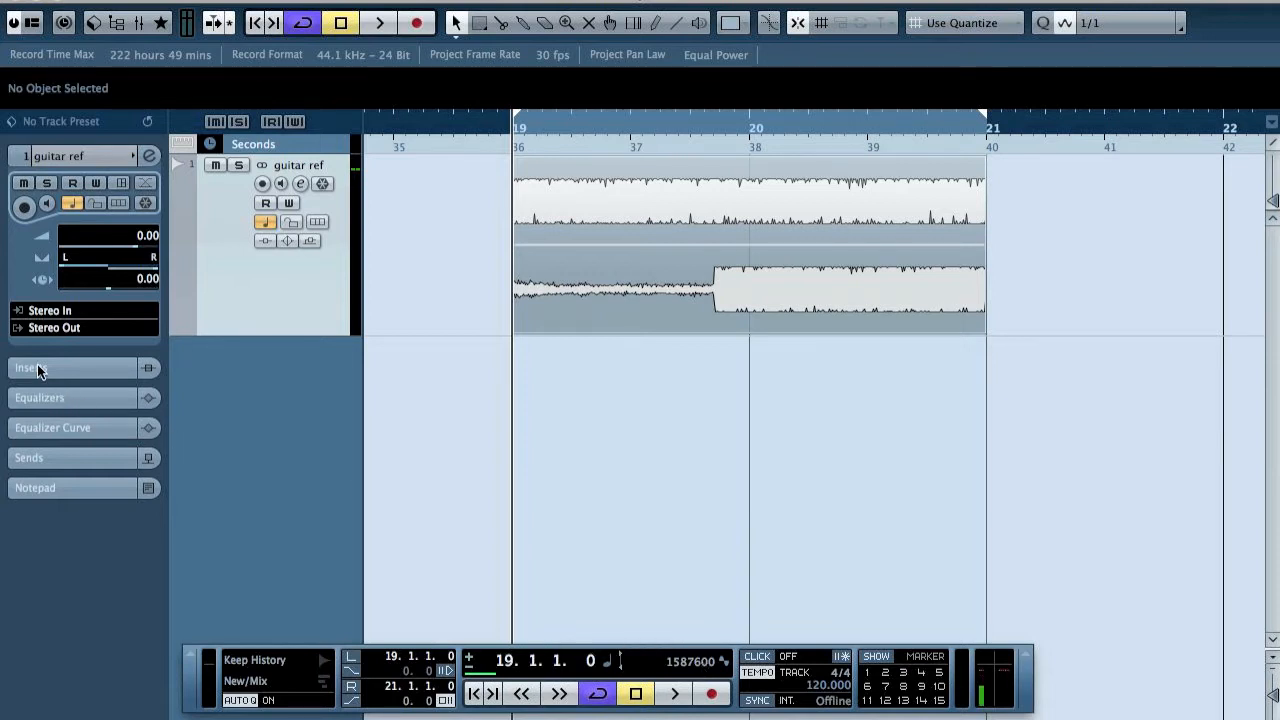
left_click(36, 368)
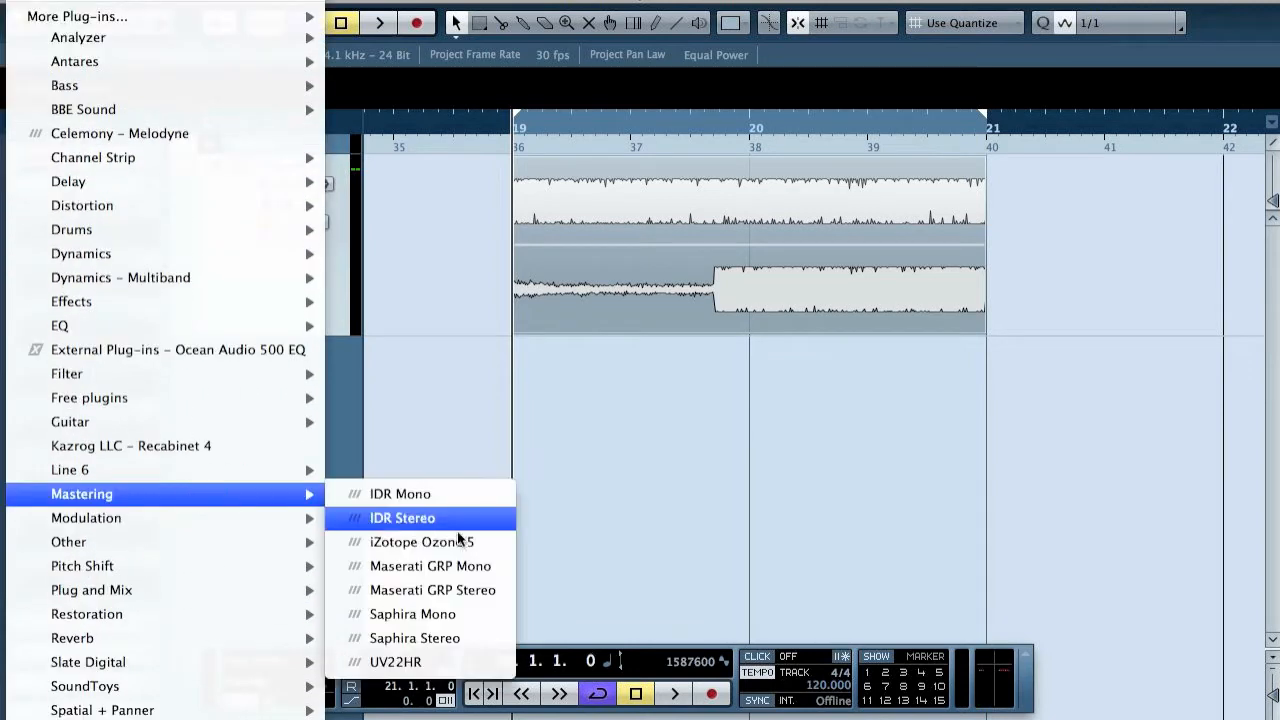
left_click(416, 542)
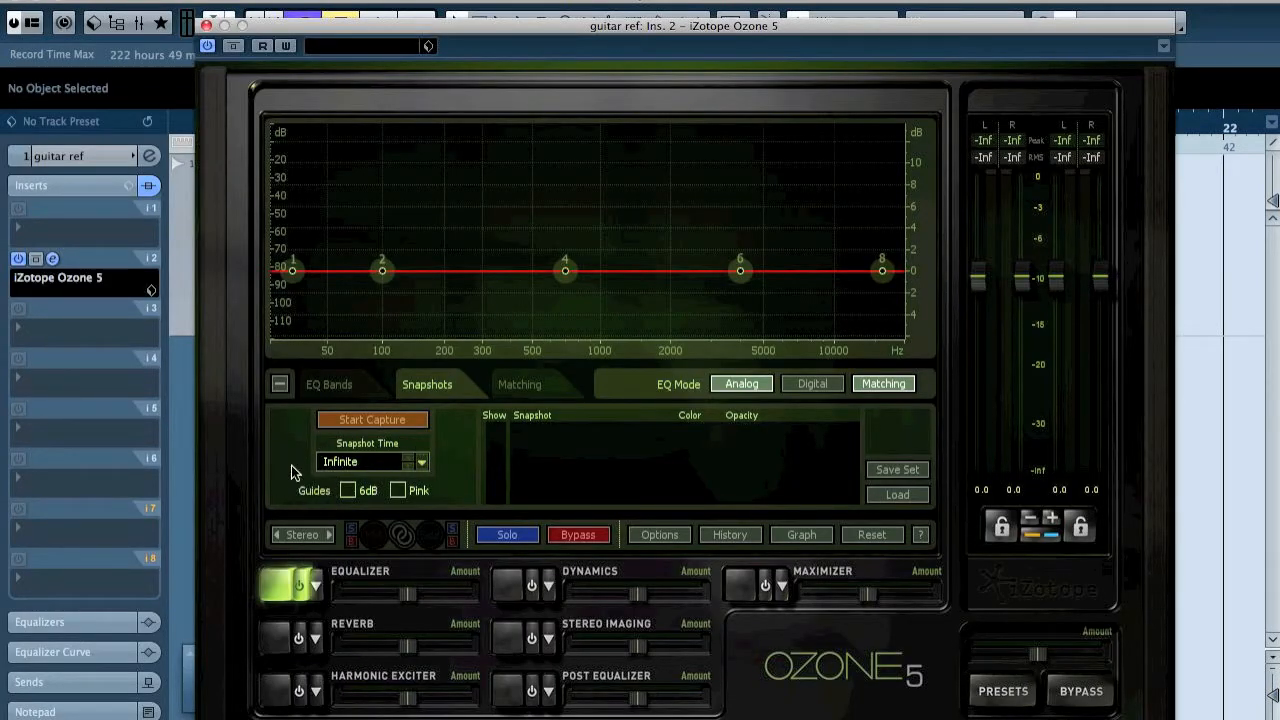
mouse_move(372, 424)
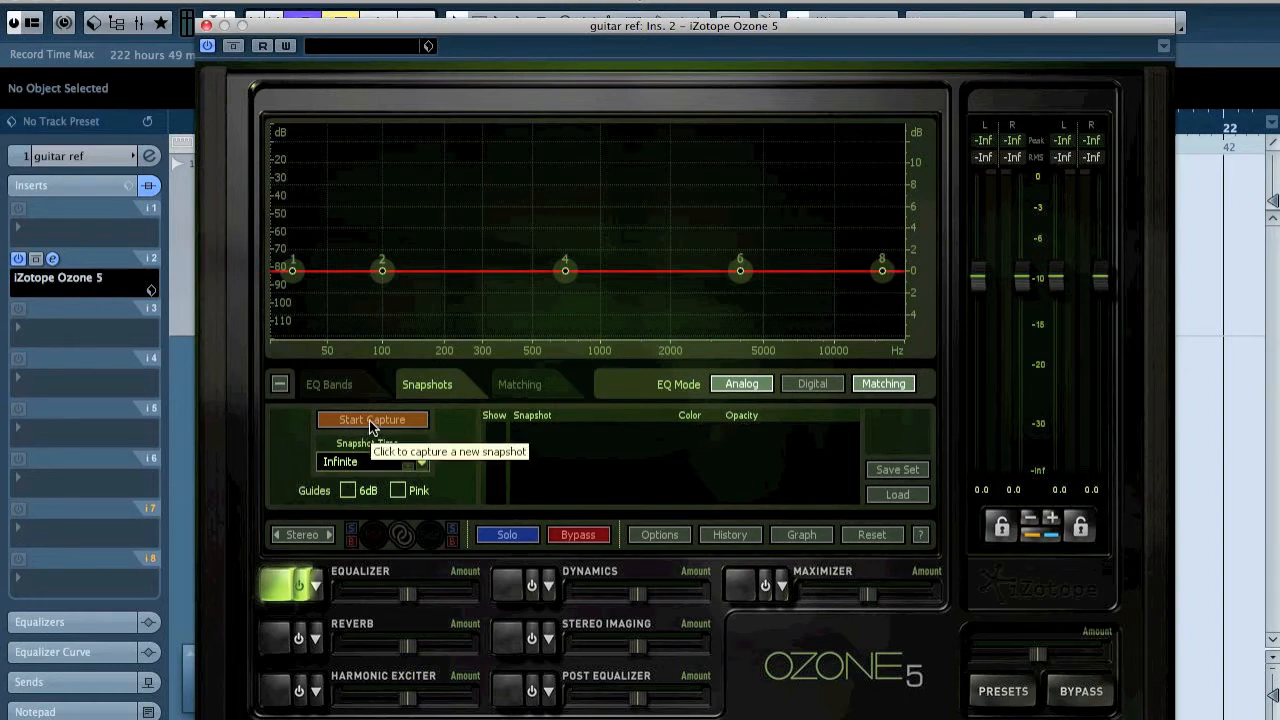
- Capture a spectrum snapshot of the playing guitar in Ozone's EQ Snapshots
left_click(372, 420)
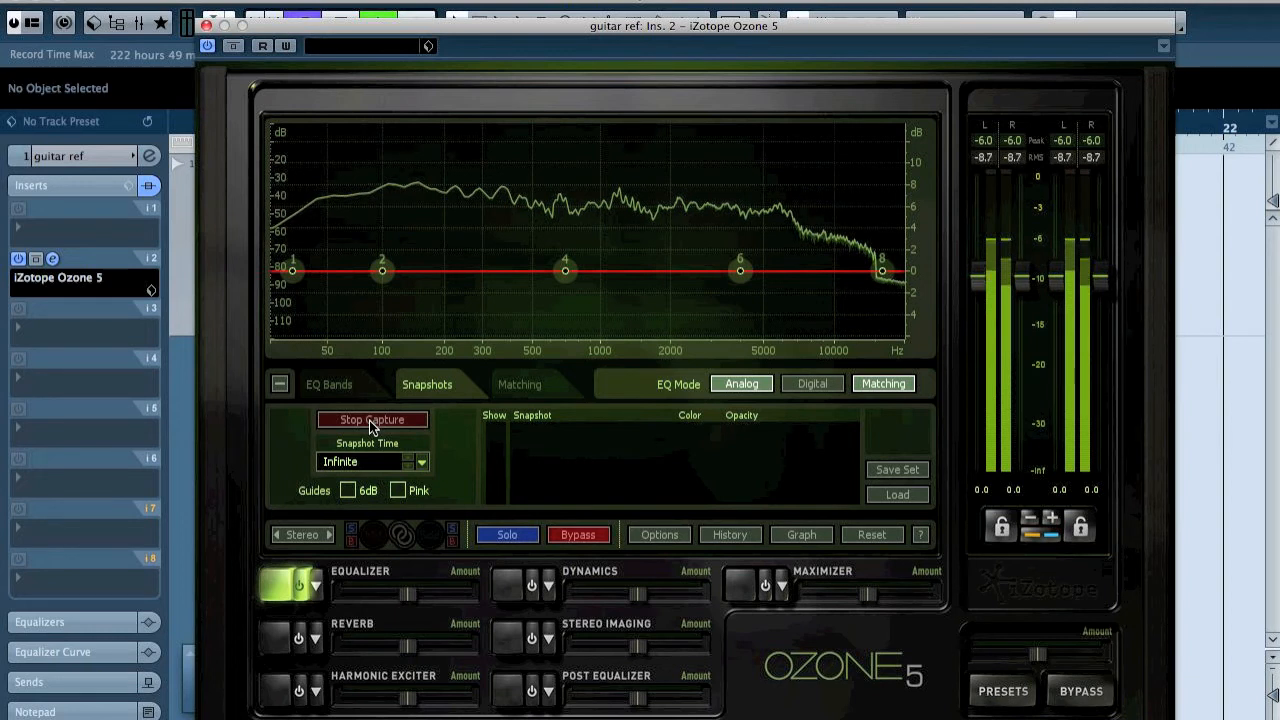
left_click(372, 420)
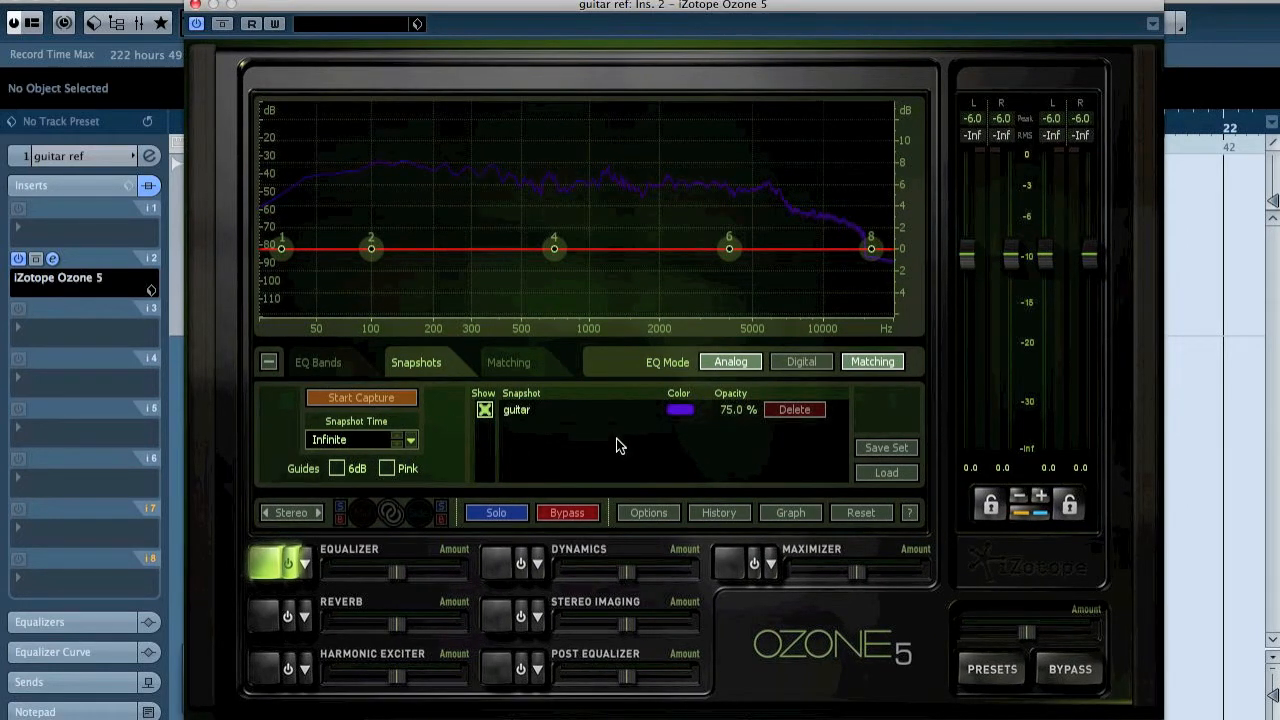
- Select the captured guitar snapshot in Ozone's matching view
left_click(508, 362)
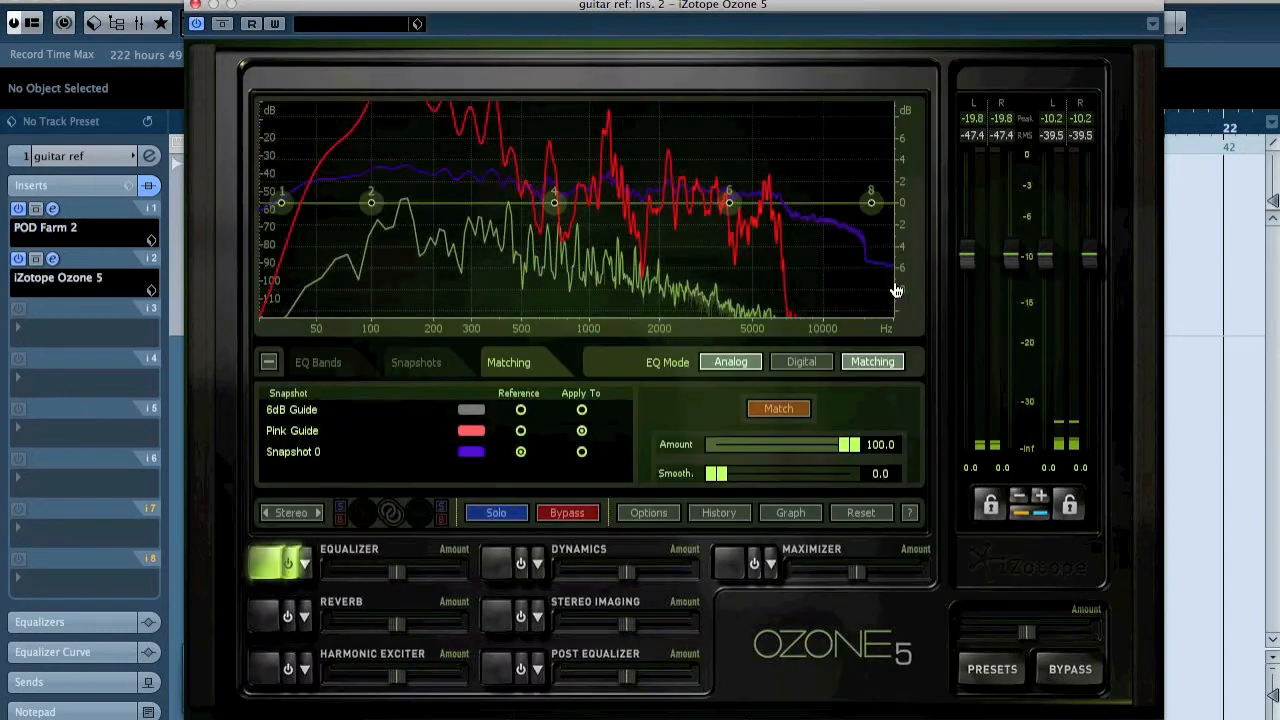
- Cut the 100 Hz low shelf to -2.6 dB and make a band a flat low-pass
left_click(416, 362)
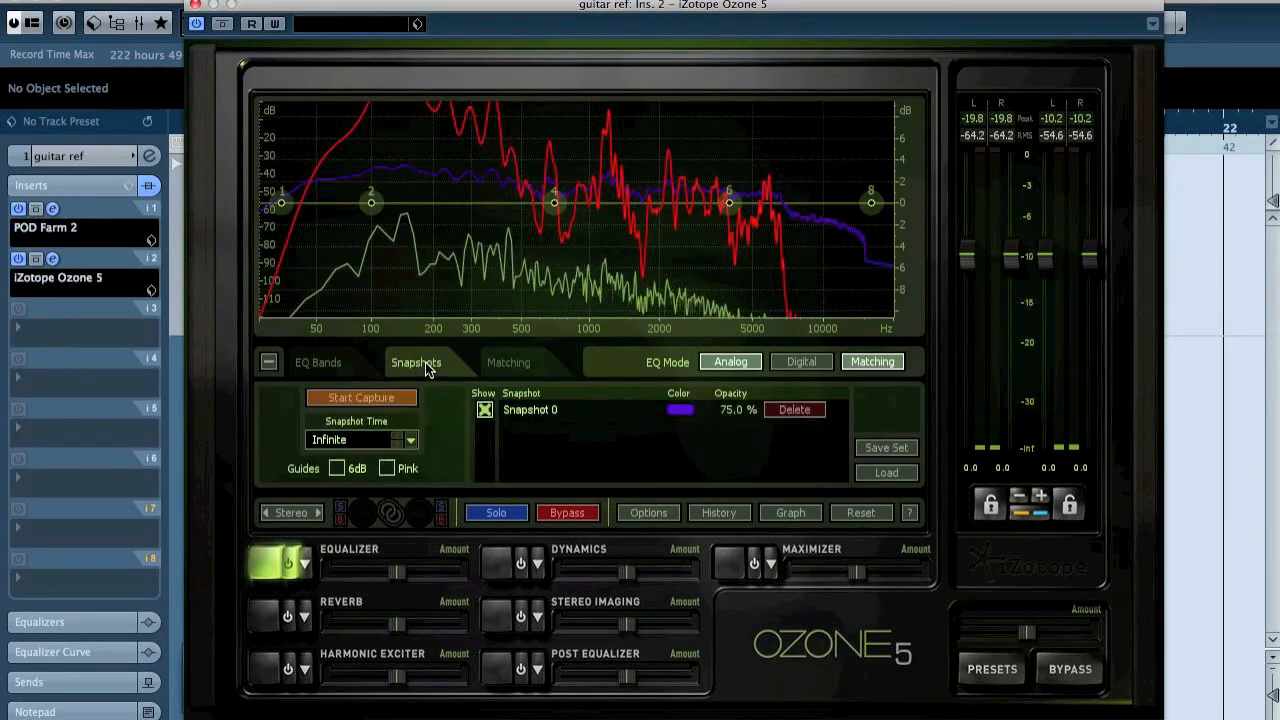
left_click(318, 362)
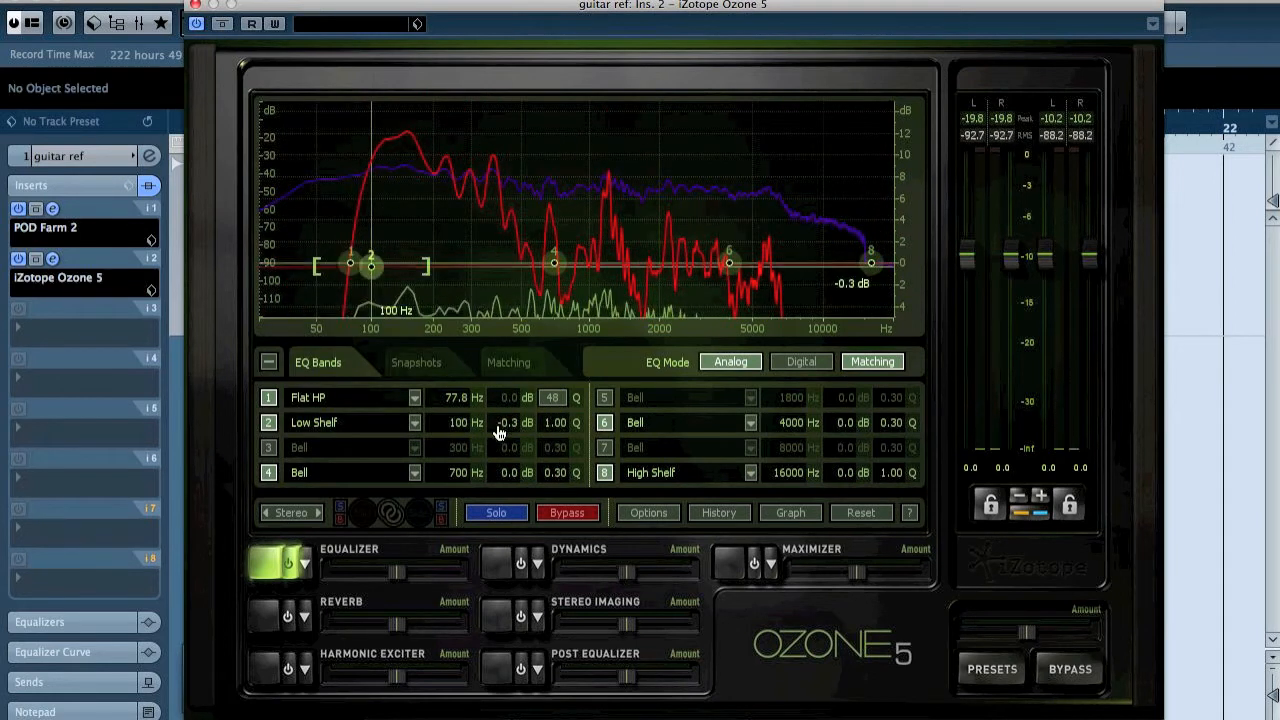
left_click_drag(372, 264, 372, 292)
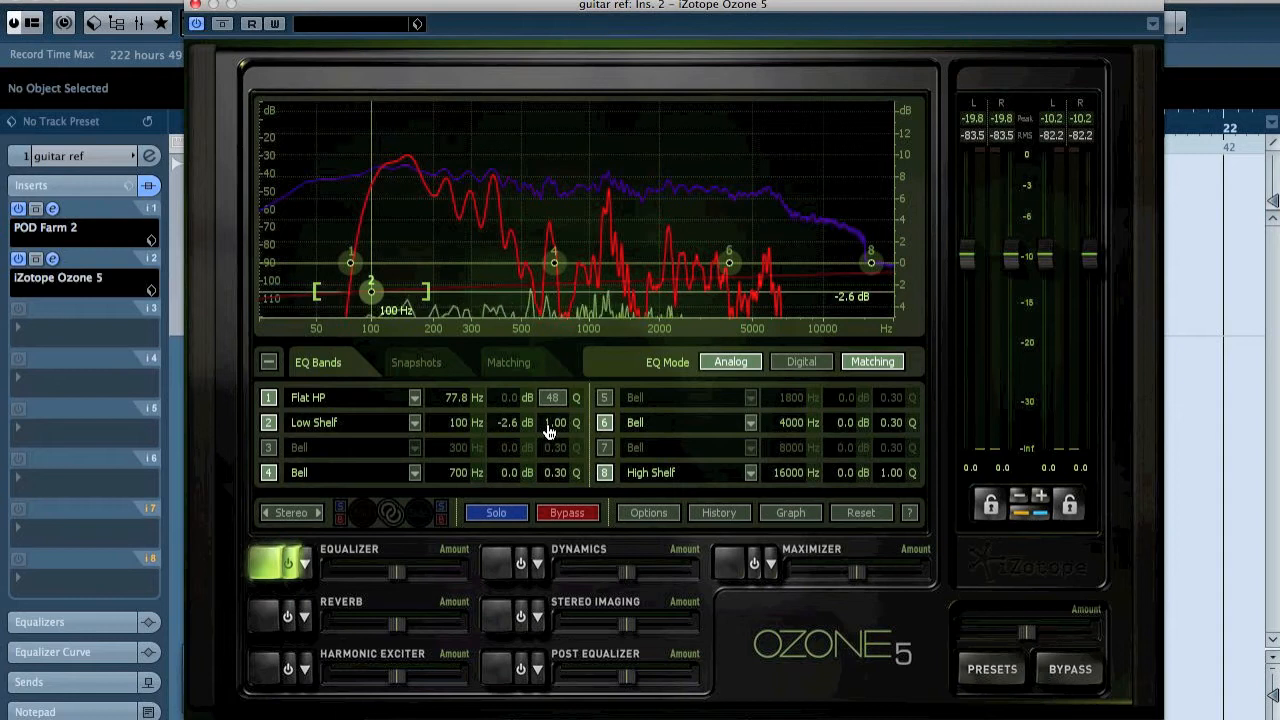
left_click_drag(556, 422, 556, 410)
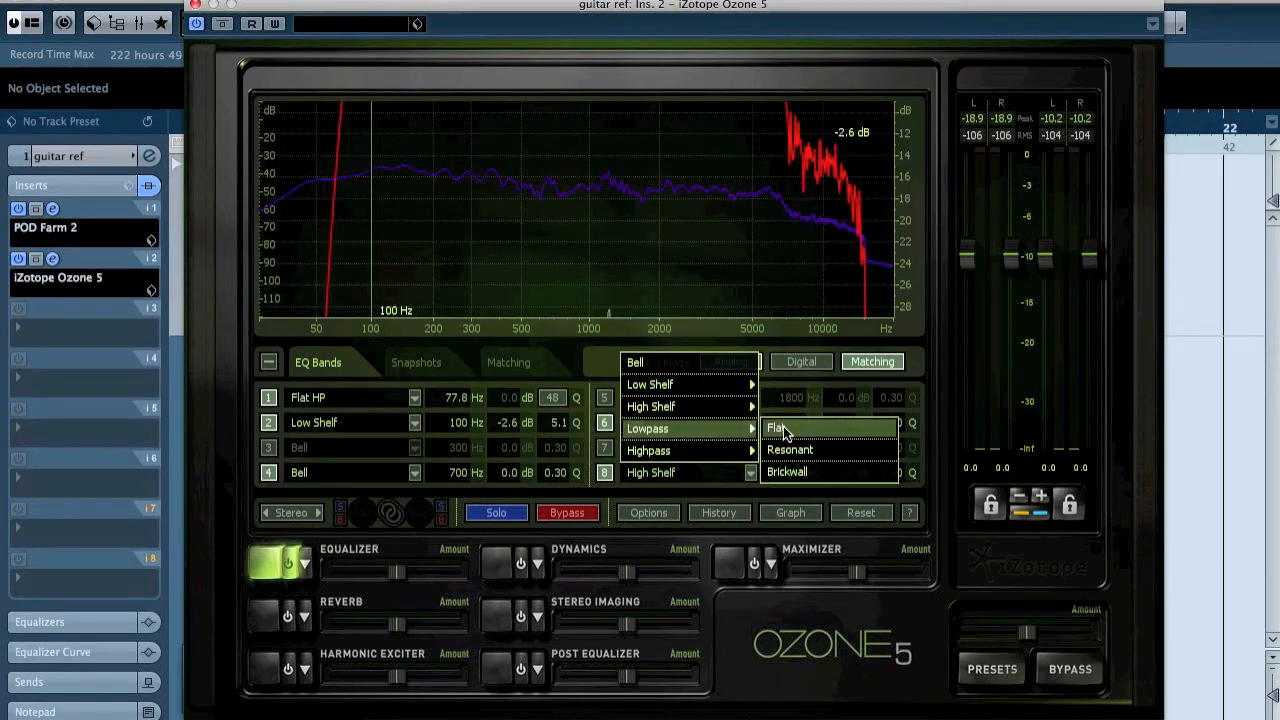
left_click(774, 426)
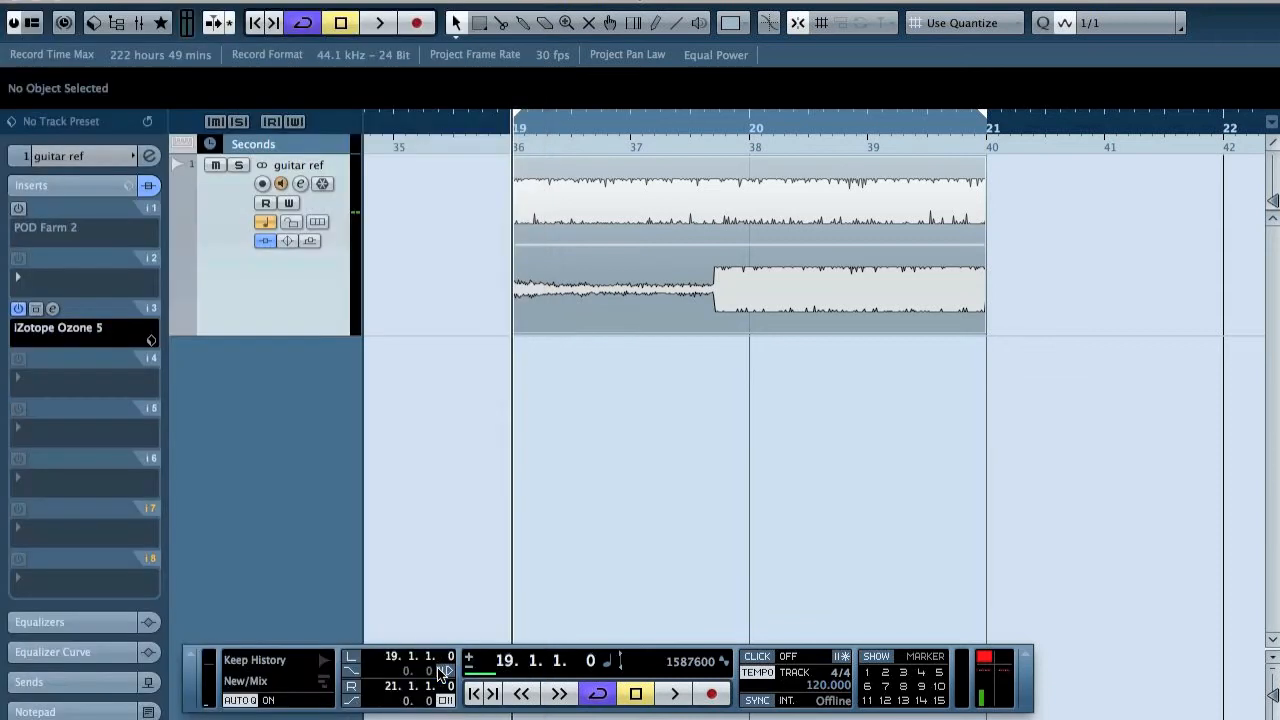
- Close the Ozone 5 window and return to the project timeline
left_click(80, 278)
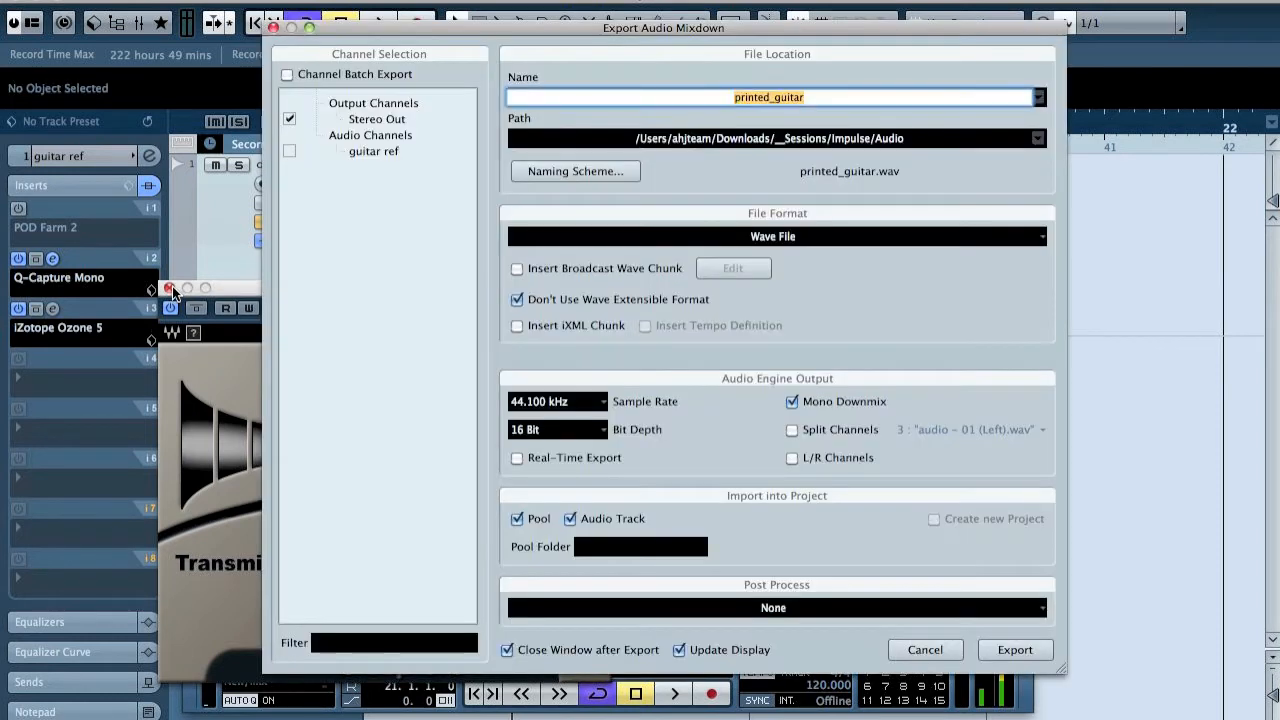
mouse_move(952, 572)
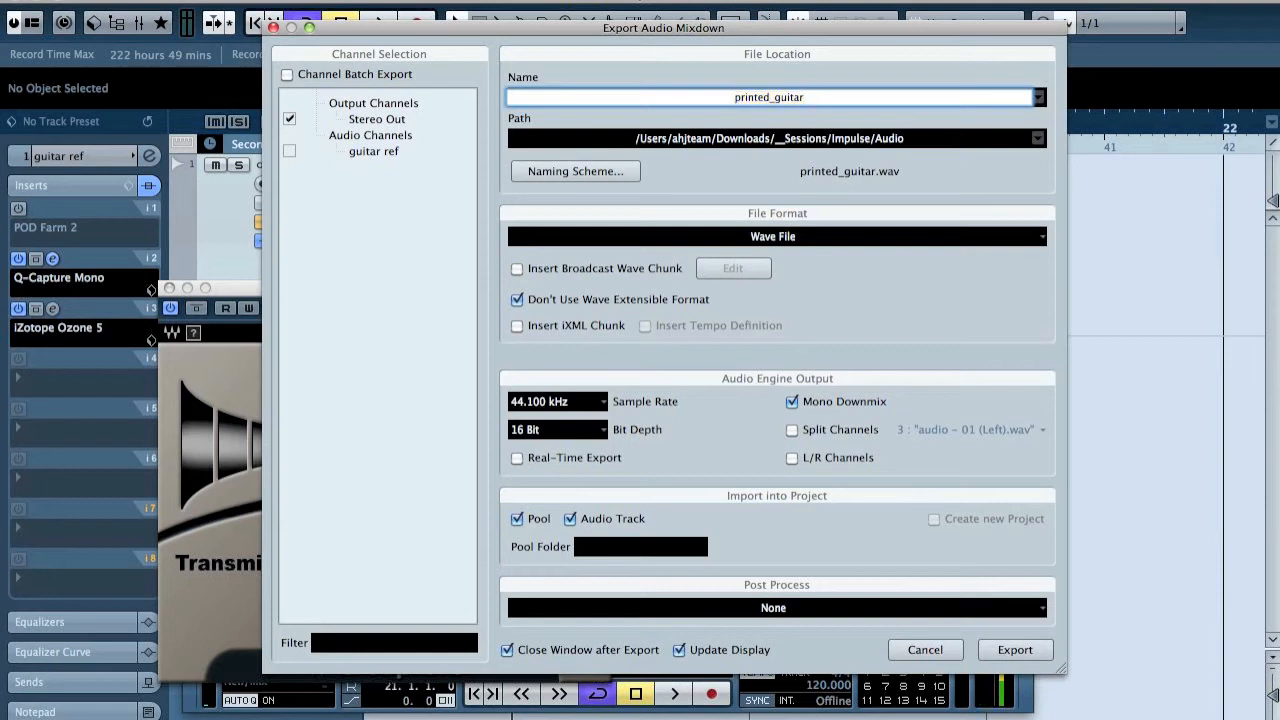
mouse_move(860, 400)
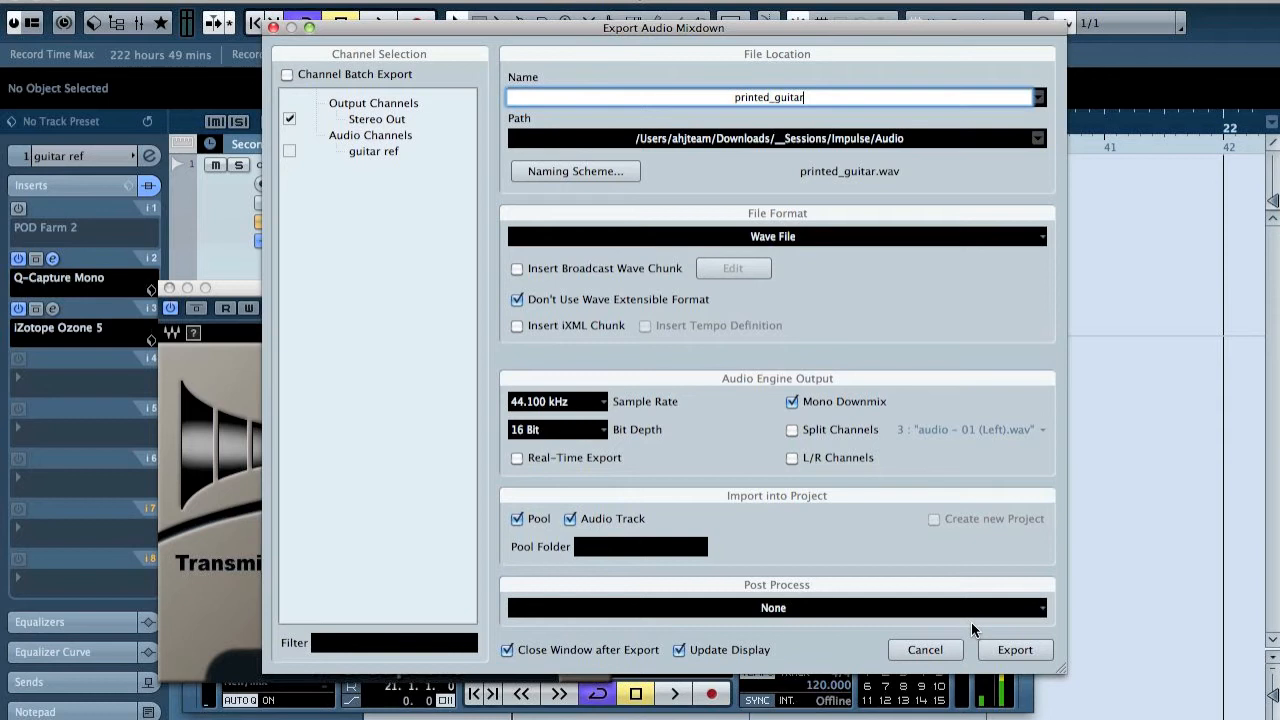
- Export the printed_guitar mixdown and import it back as an audio track
left_click(1016, 648)
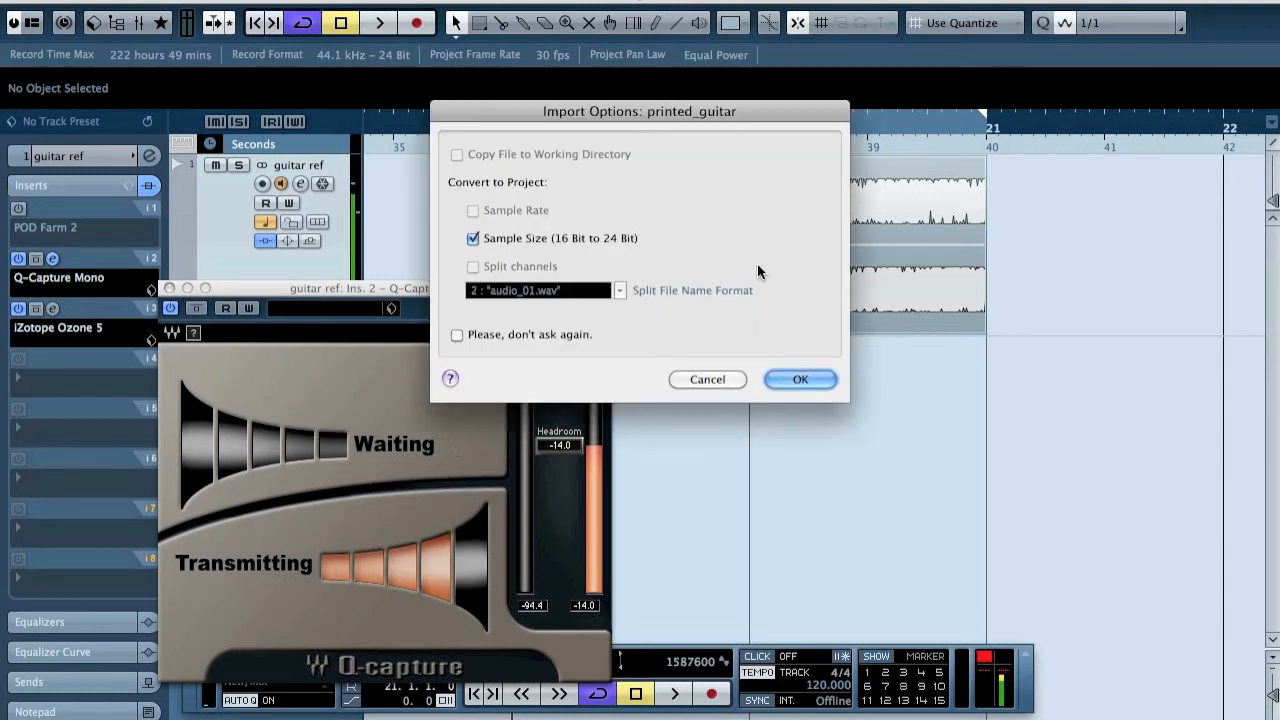
left_click(800, 380)
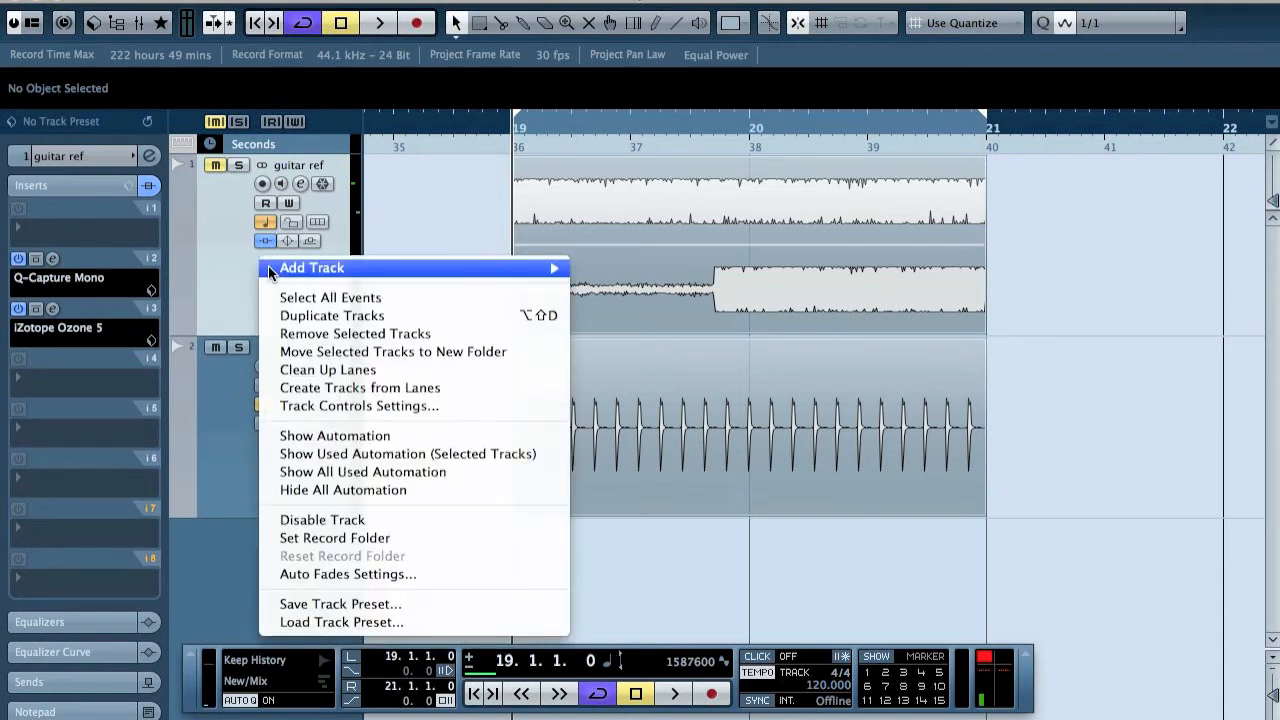
mouse_move(364, 336)
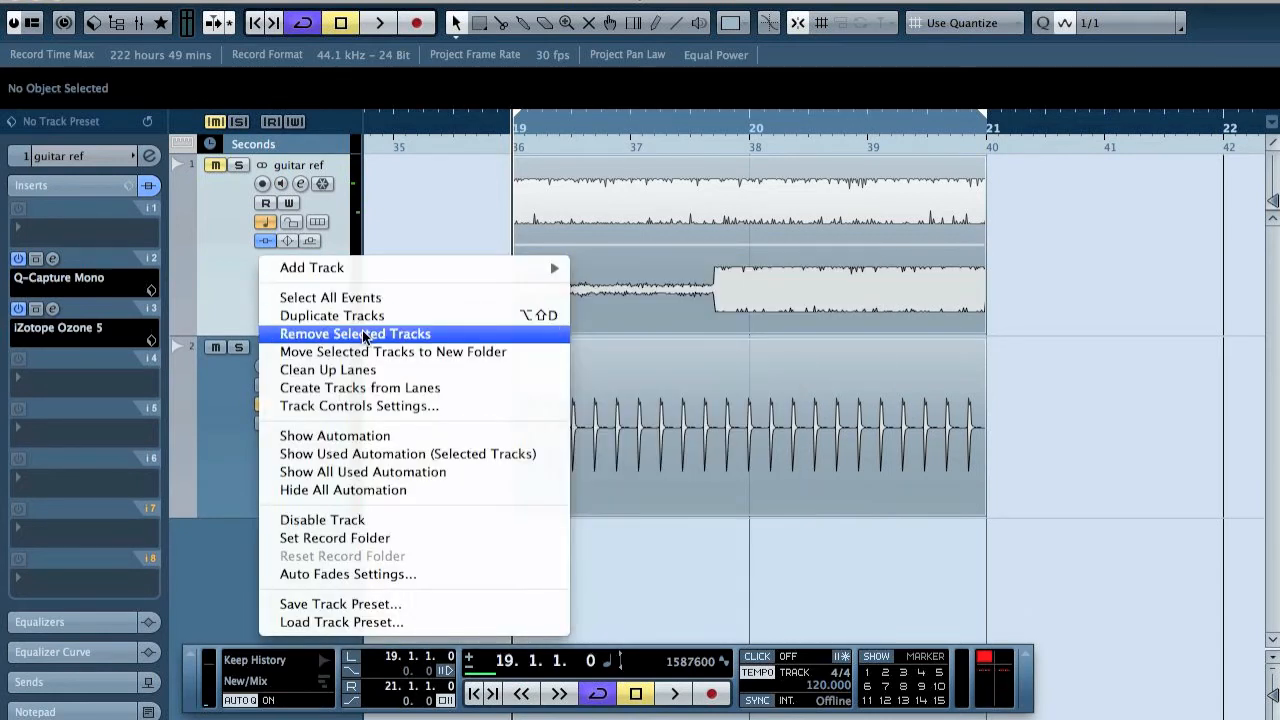
- Remove the guitar ref track and add a new mono audio track
left_click(354, 332)
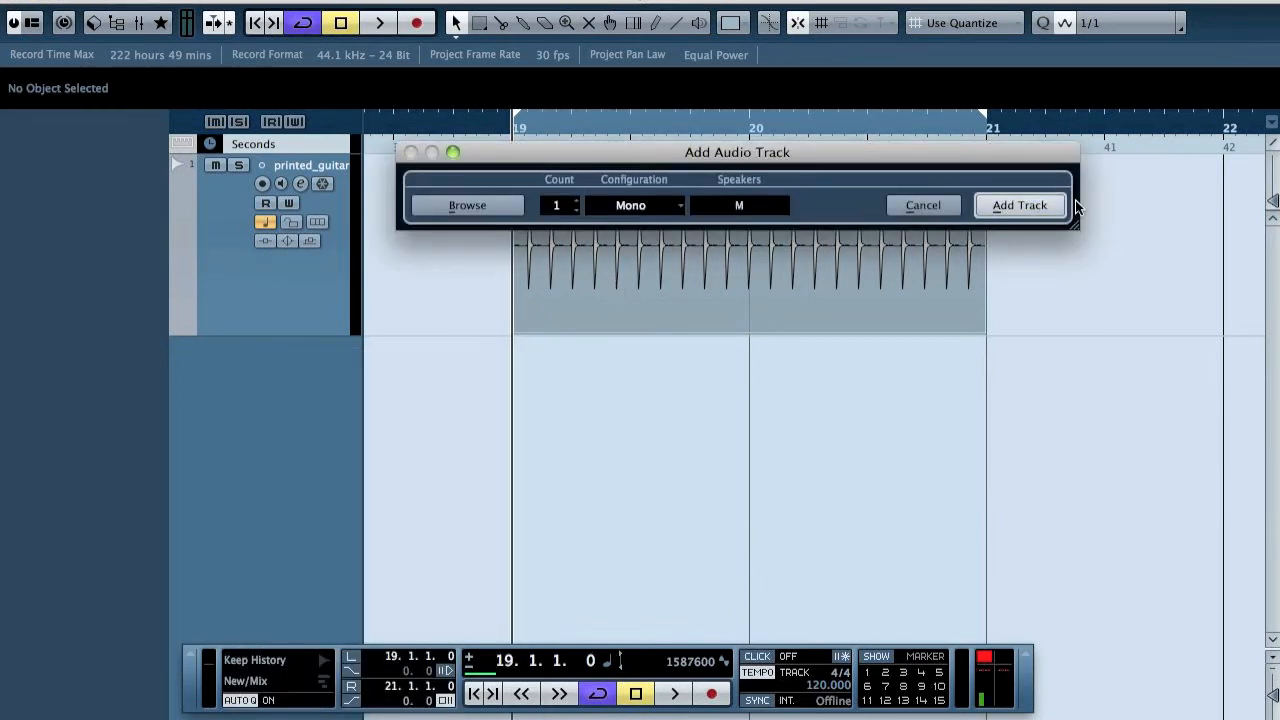
left_click(1020, 204)
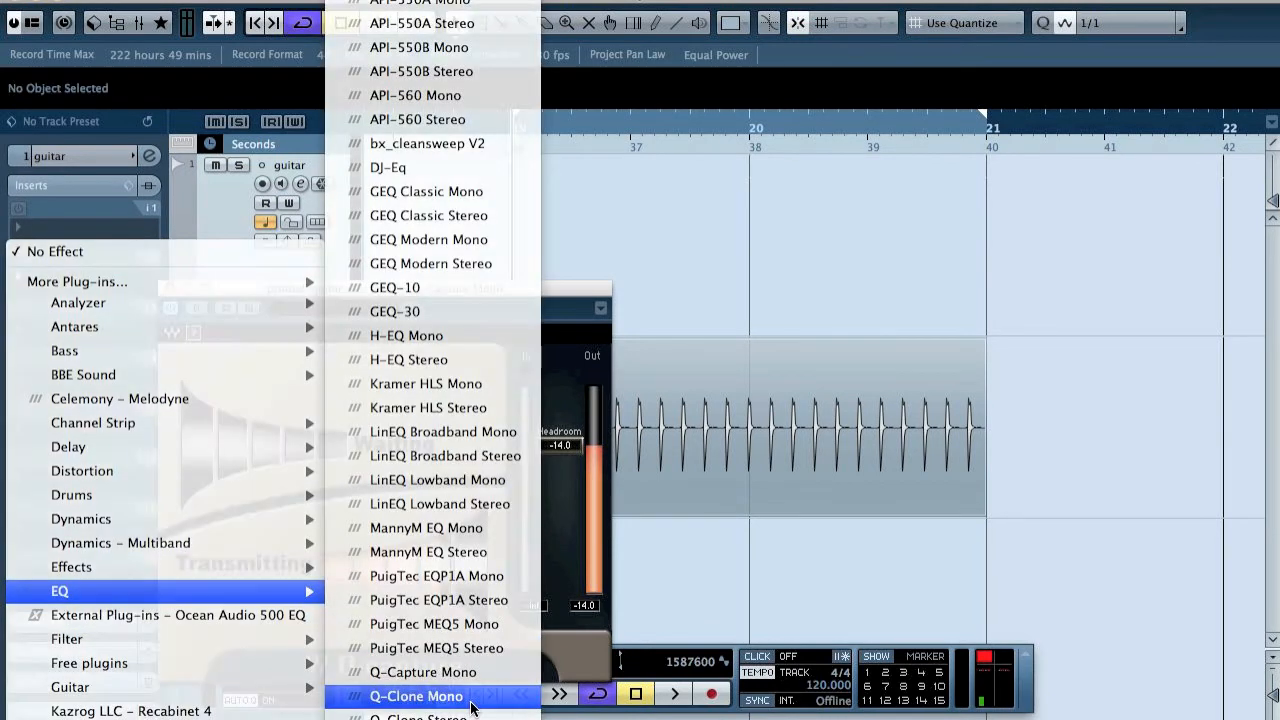
- Insert Q-Clone Mono on the guitar track and hold the captured curve
left_click(414, 696)
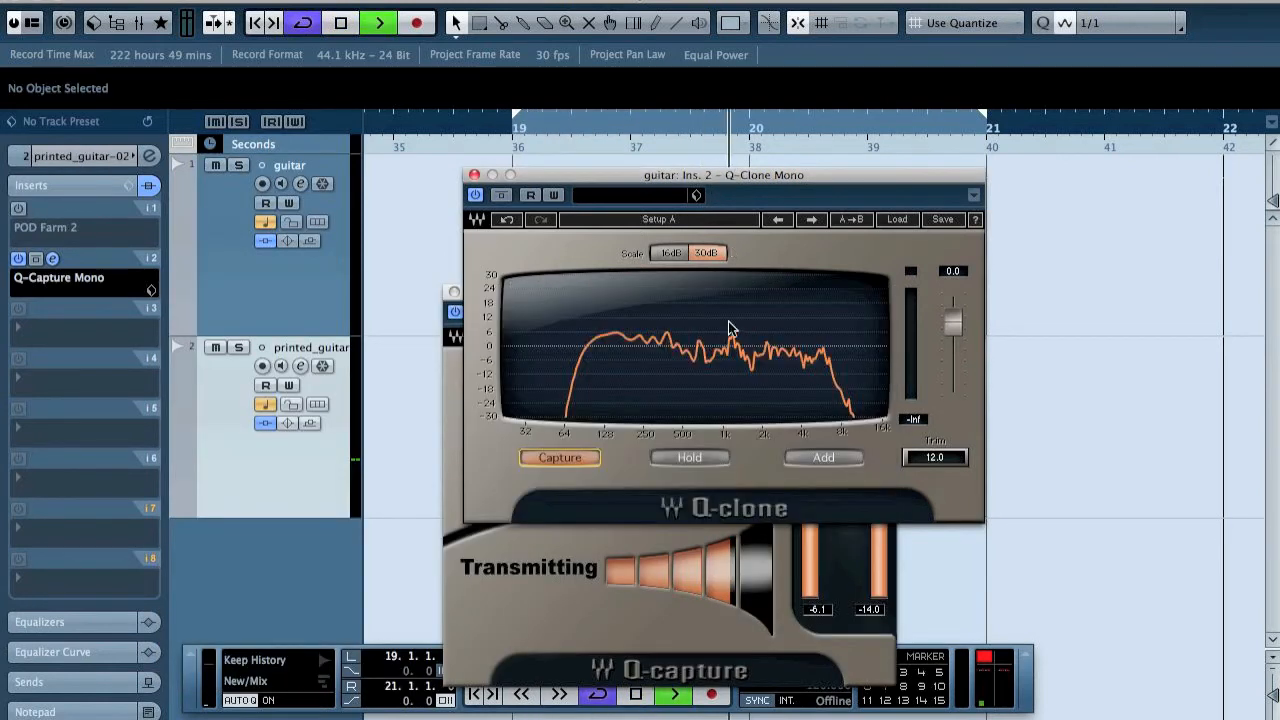
left_click(688, 458)
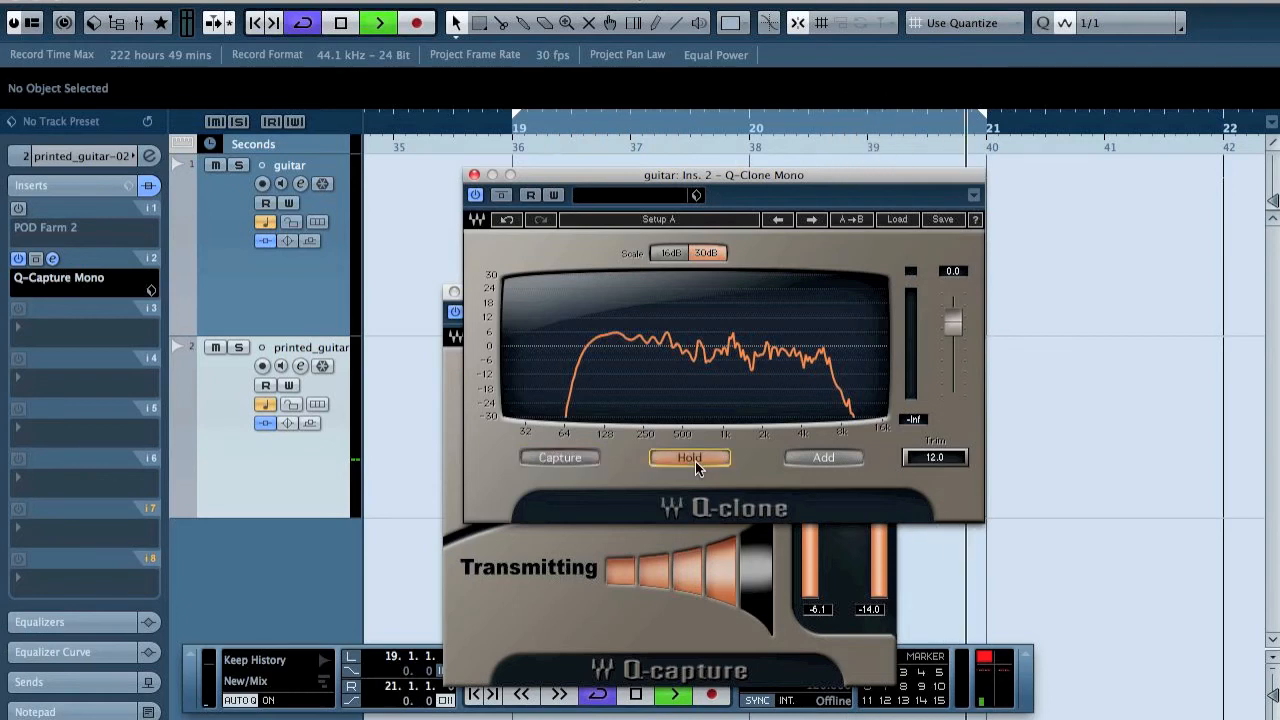
- Store the held curve in Q-Clone's preset menu as 'CoB GTR'
left_click(940, 218)
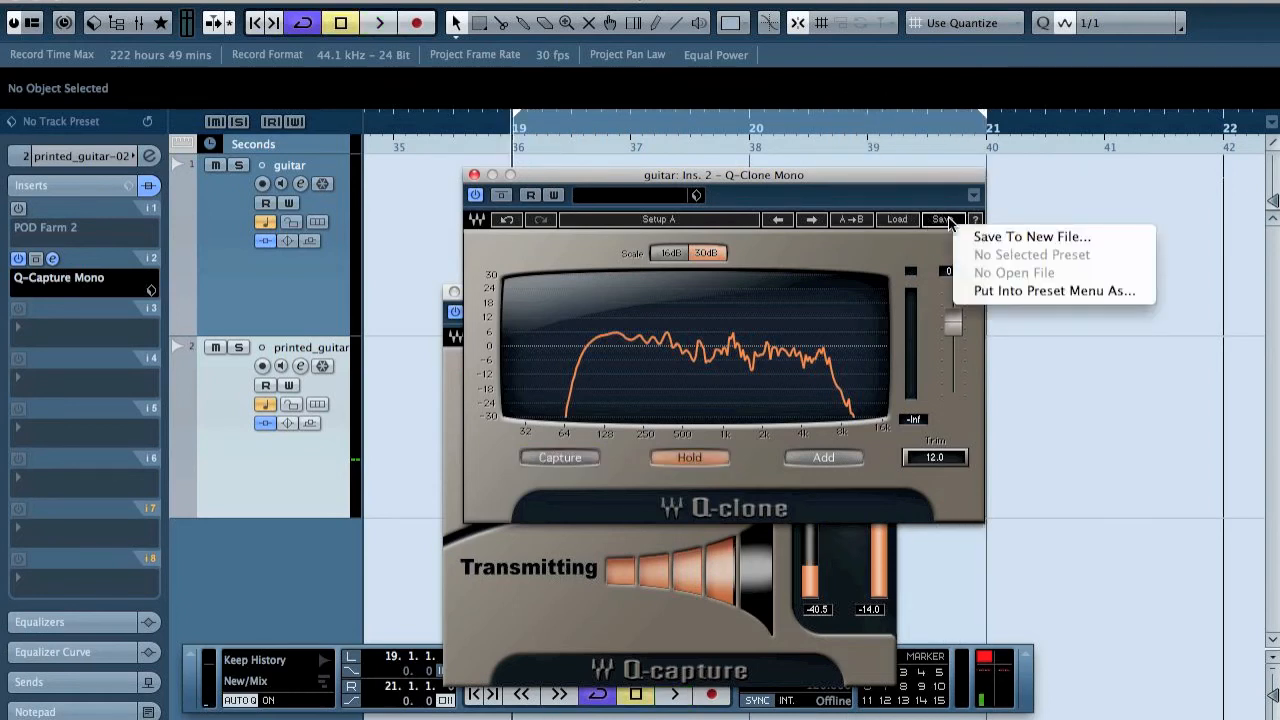
mouse_move(1008, 304)
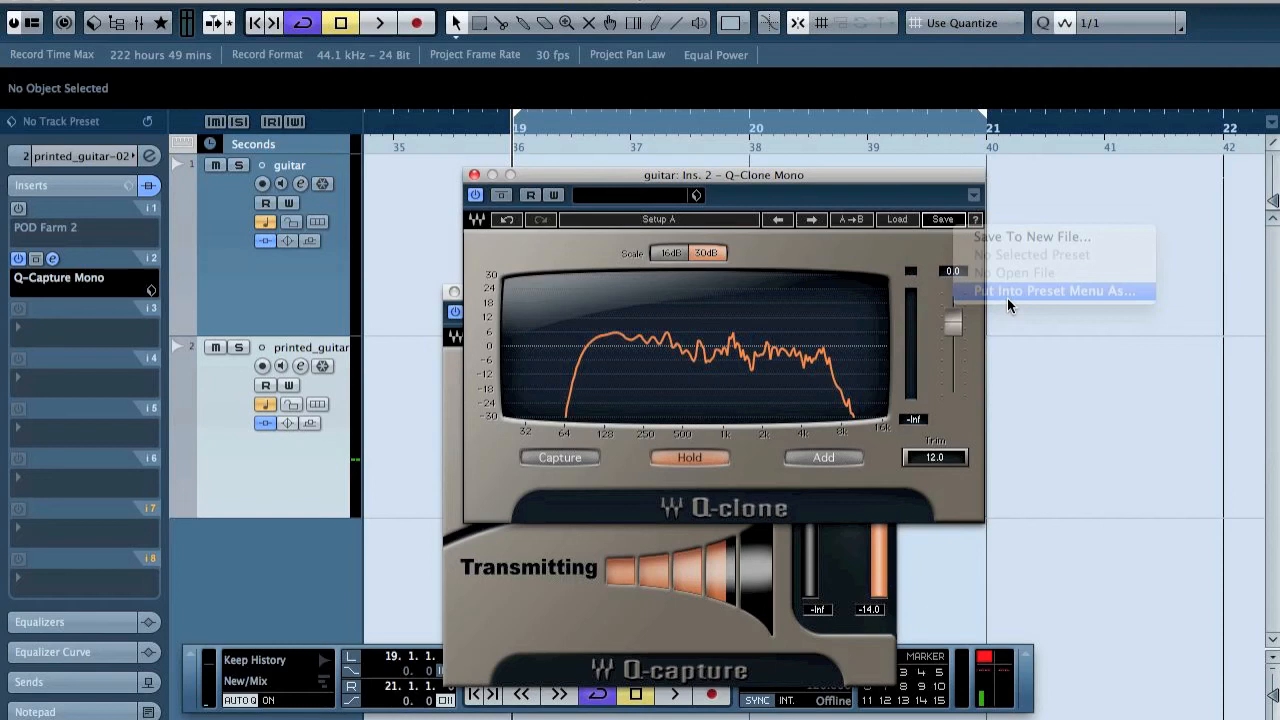
left_click(1056, 292)
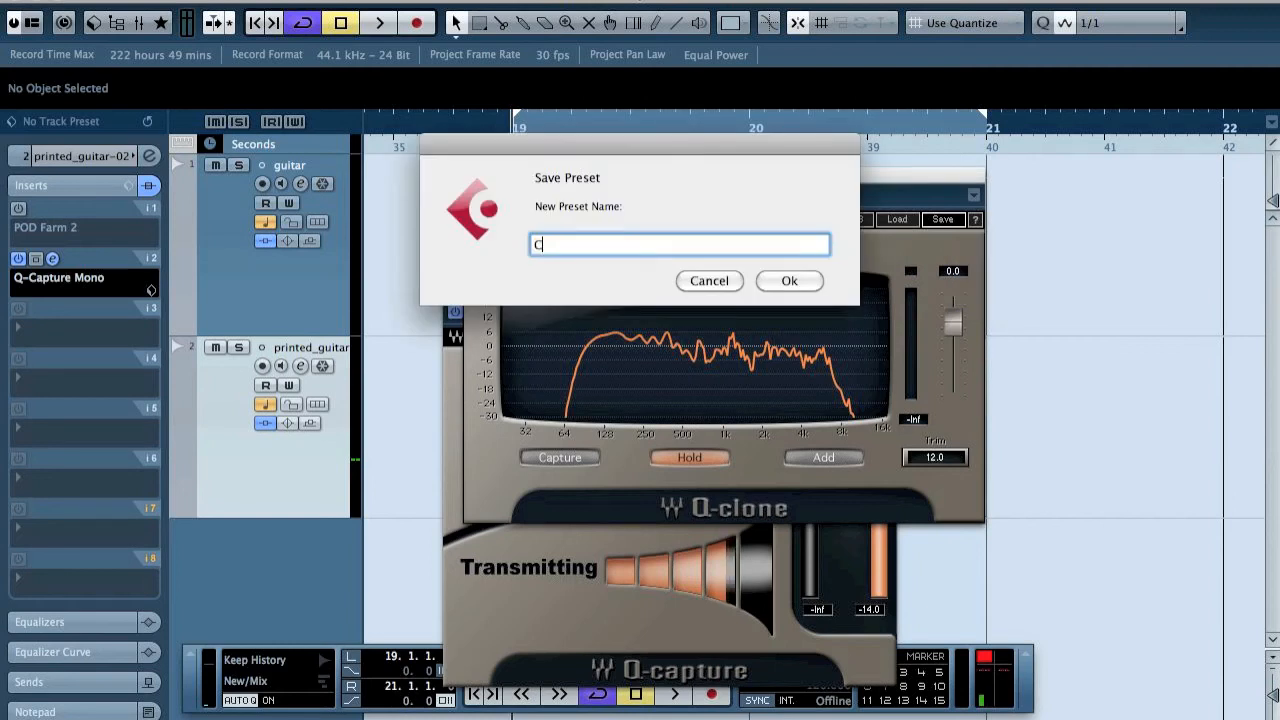
type("oB")
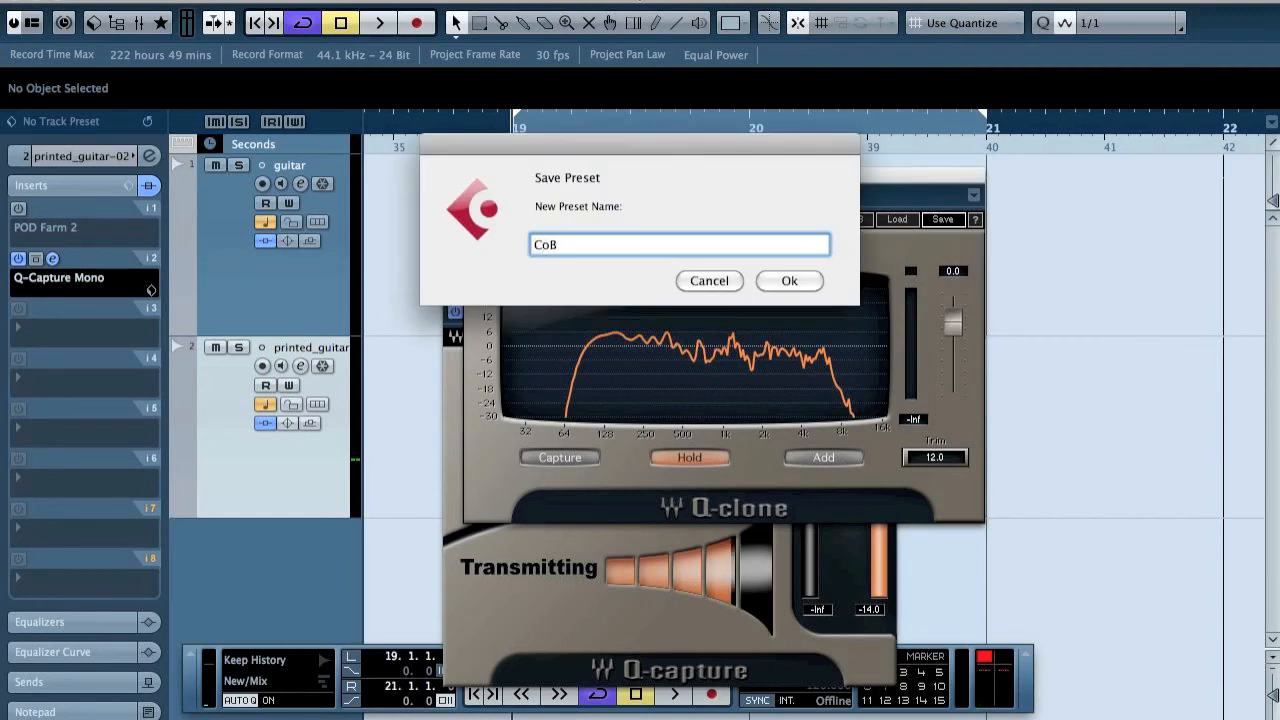
type("GTR")
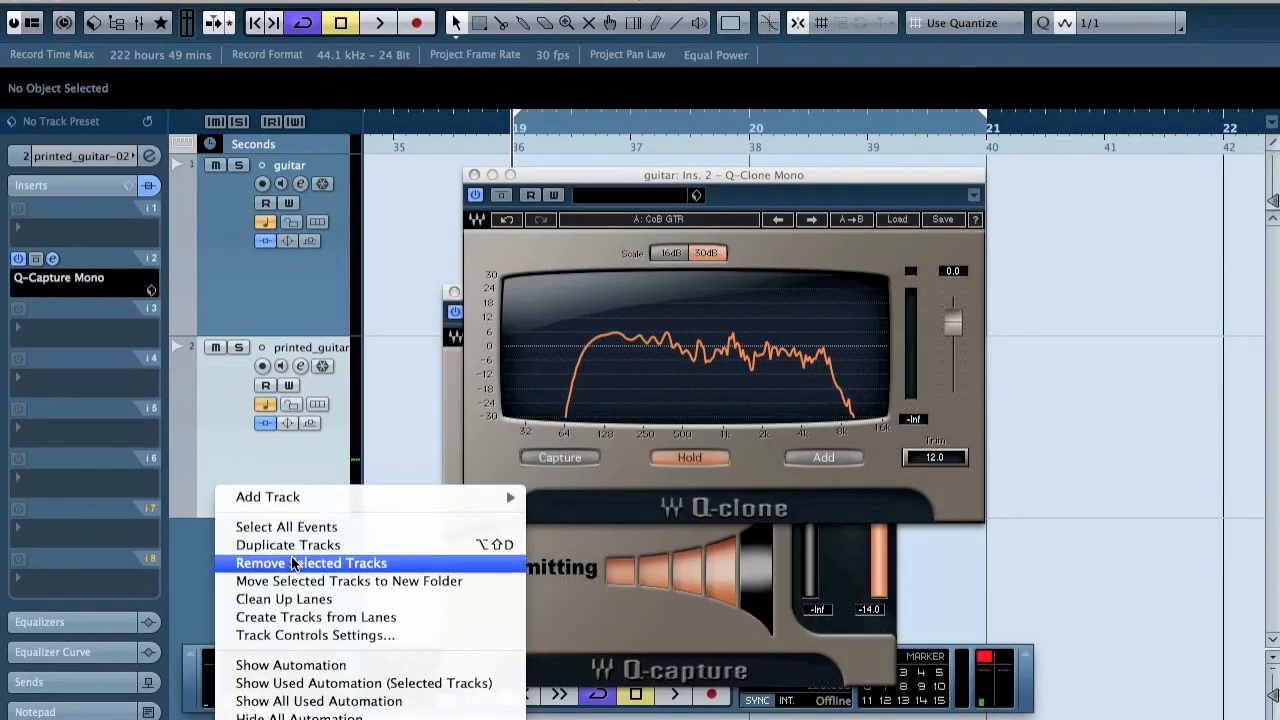
left_click(312, 562)
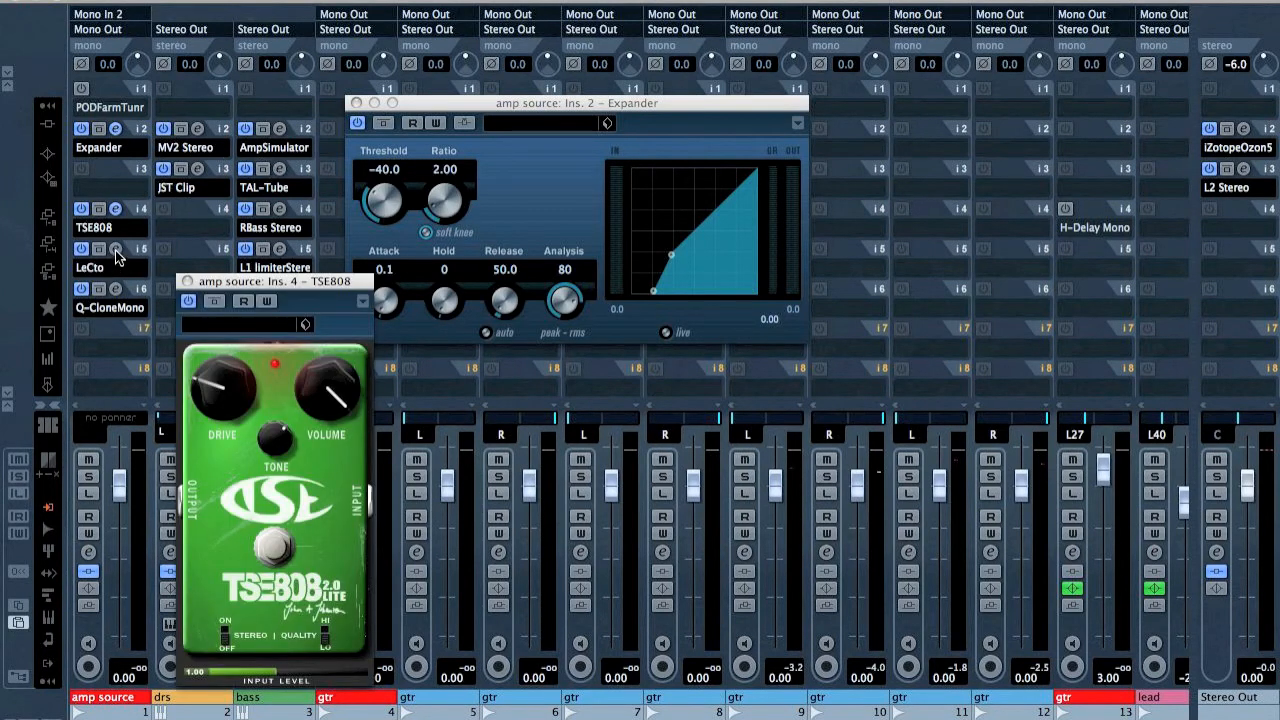
- Open the quad-tracked guitar project and select the first gtr track
left_click(116, 248)
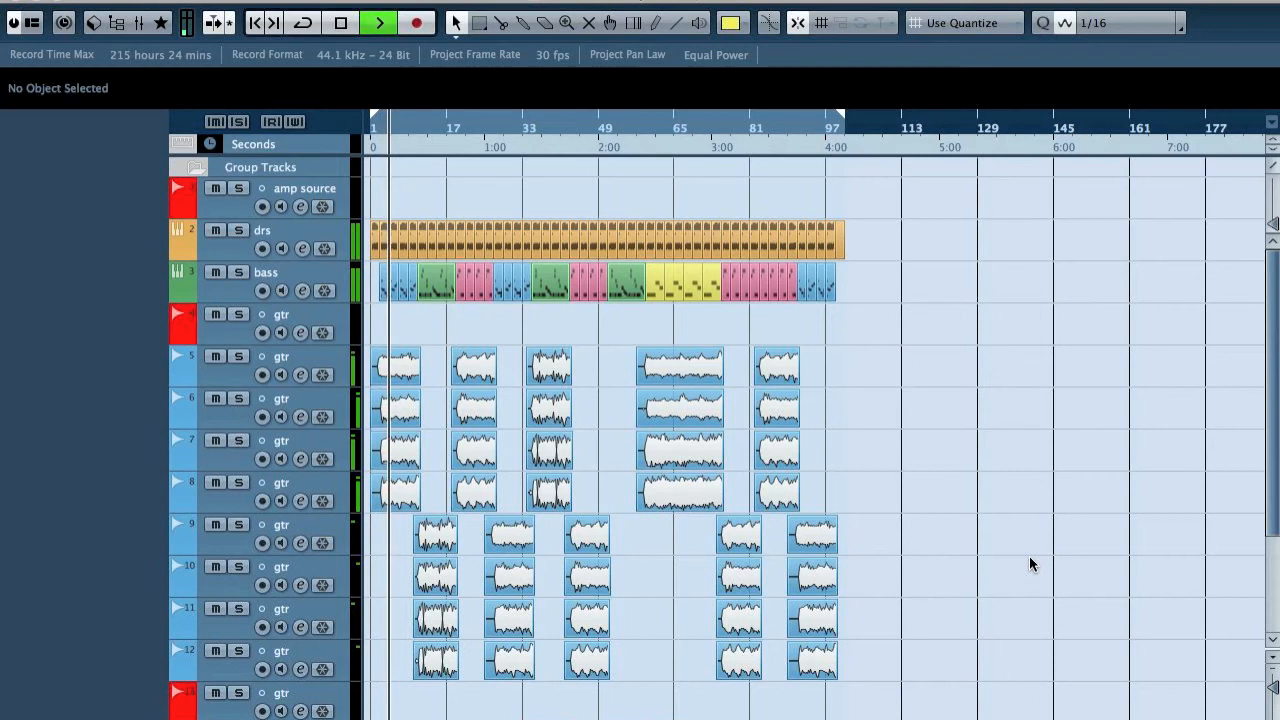
left_click(280, 356)
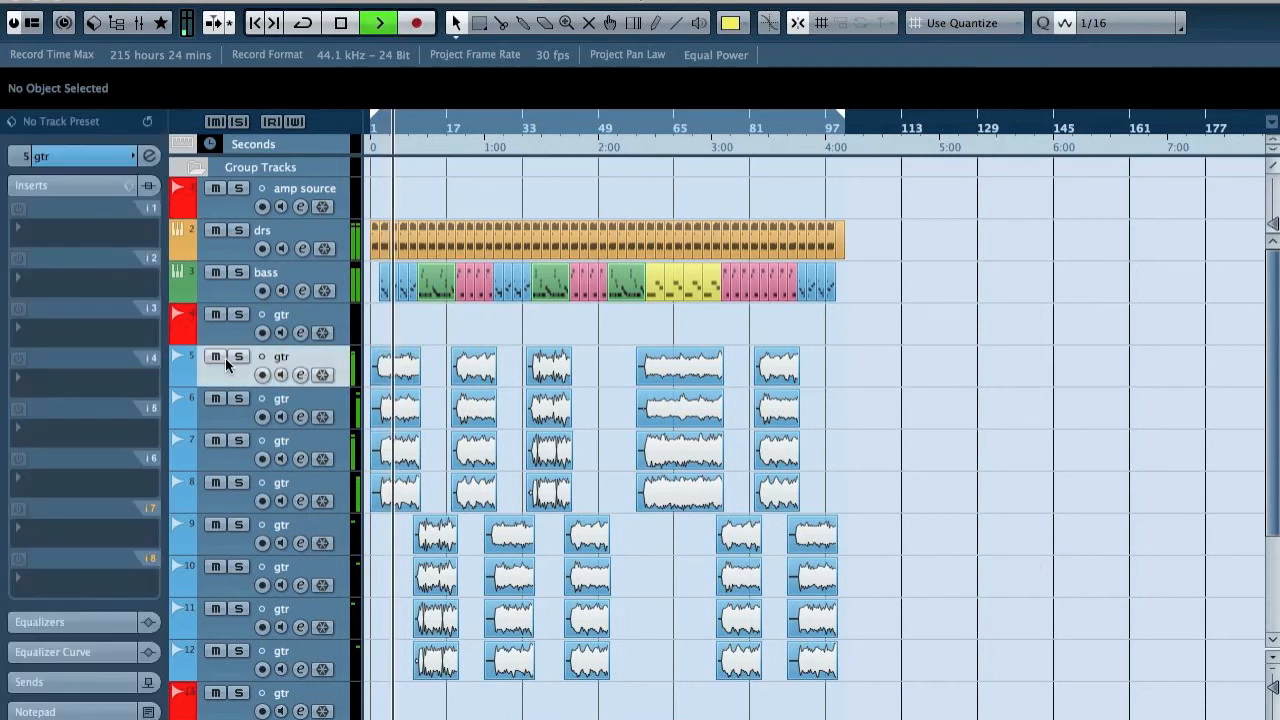